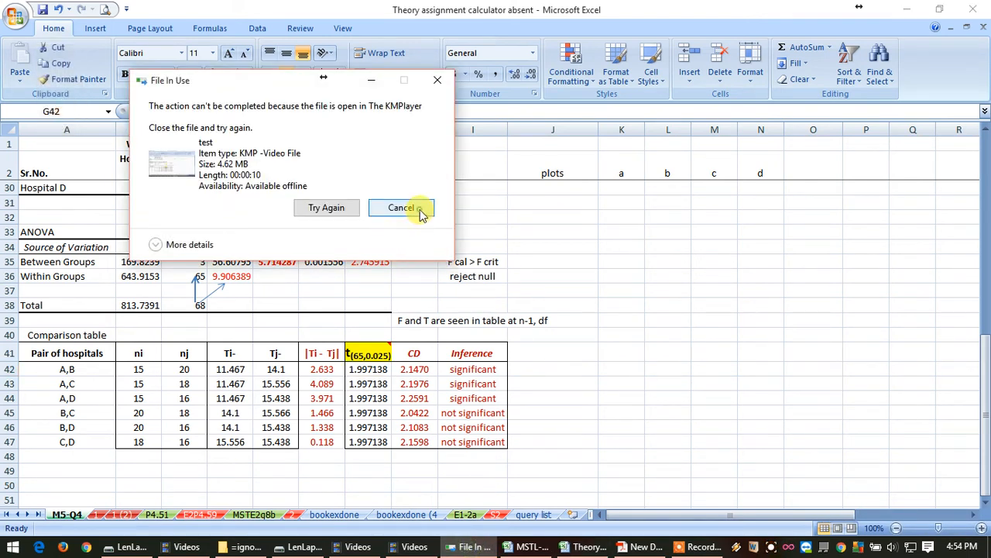
Step: Dismiss the File In Use warning so the plots ANOVA worksheet is shown
left_click(401, 208)
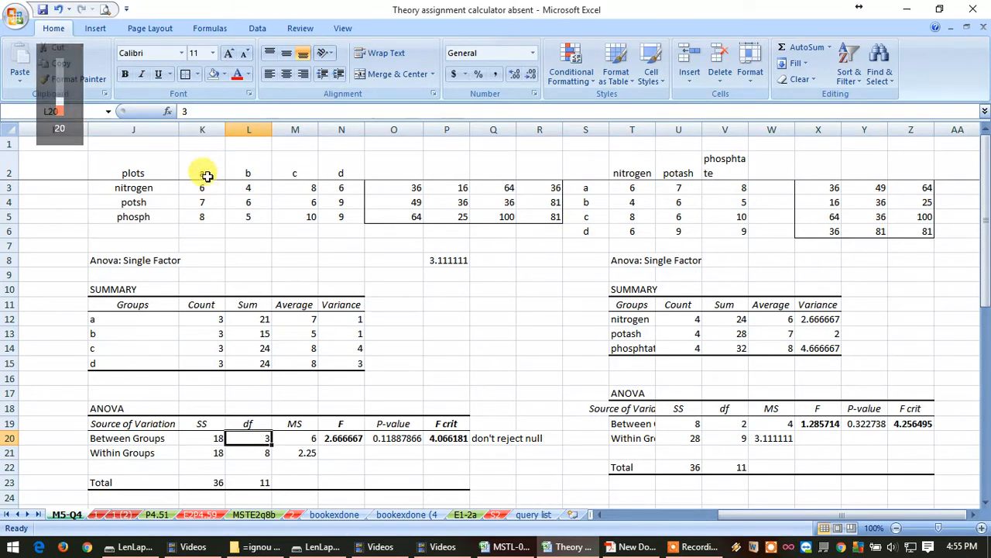
left_click(248, 172)
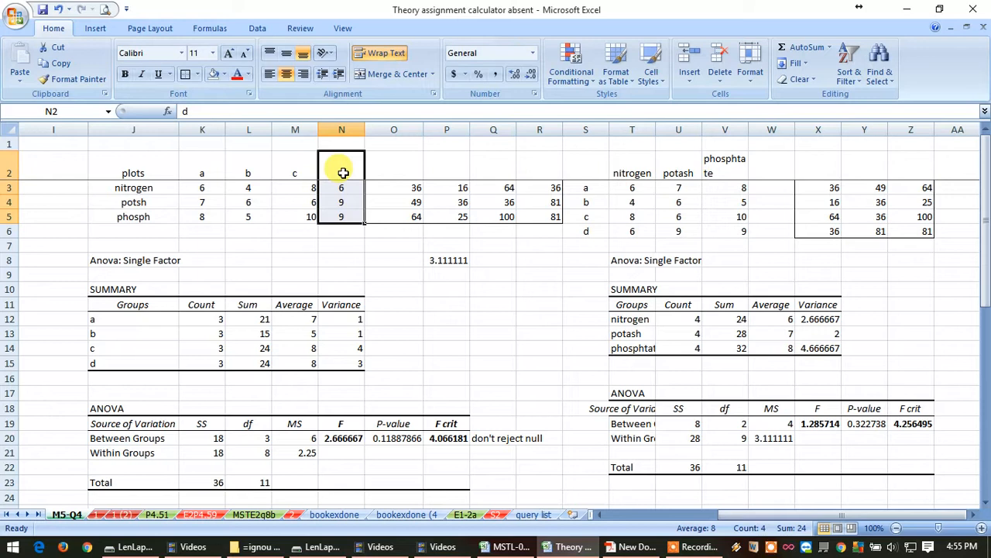
left_click(248, 437)
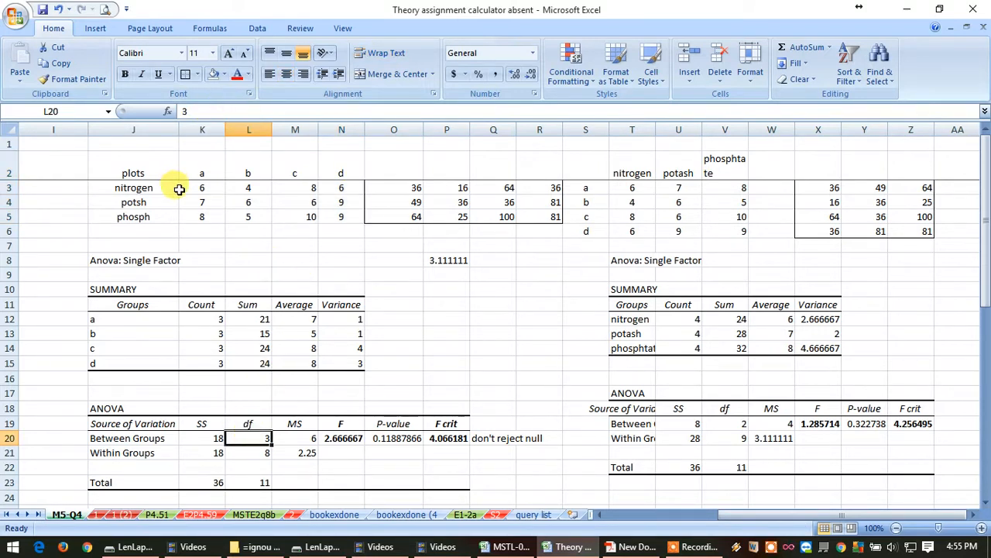
left_click_drag(201, 188, 341, 201)
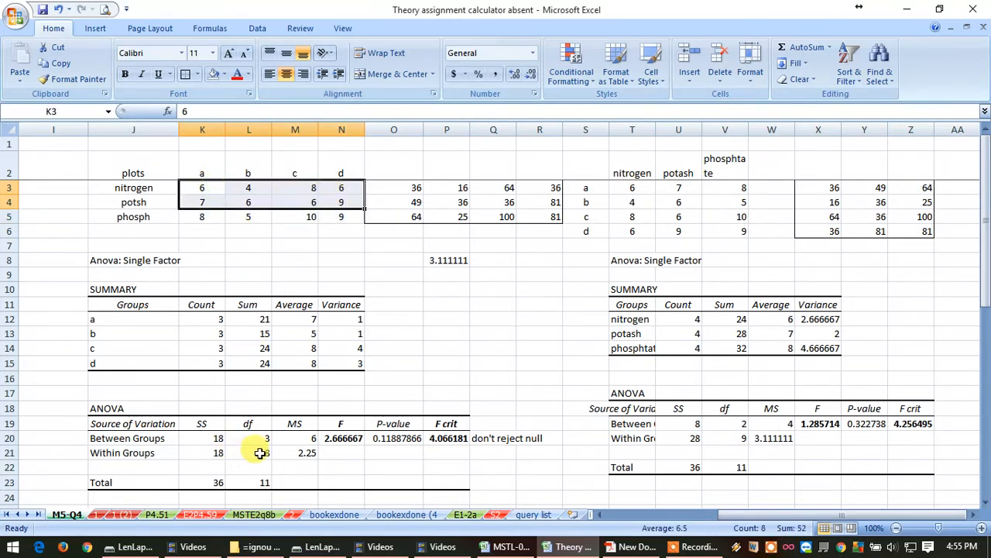
left_click(248, 453)
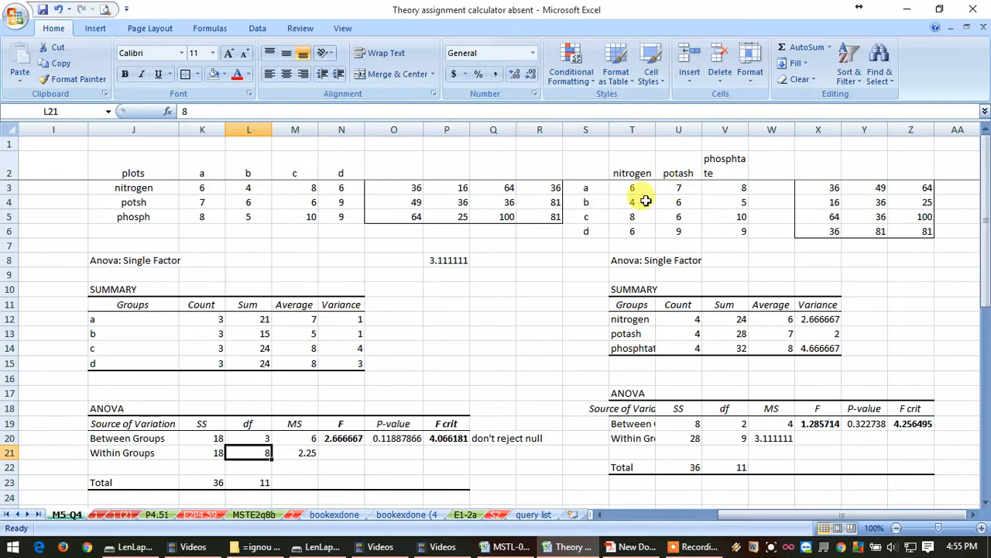
left_click_drag(201, 174, 341, 217)
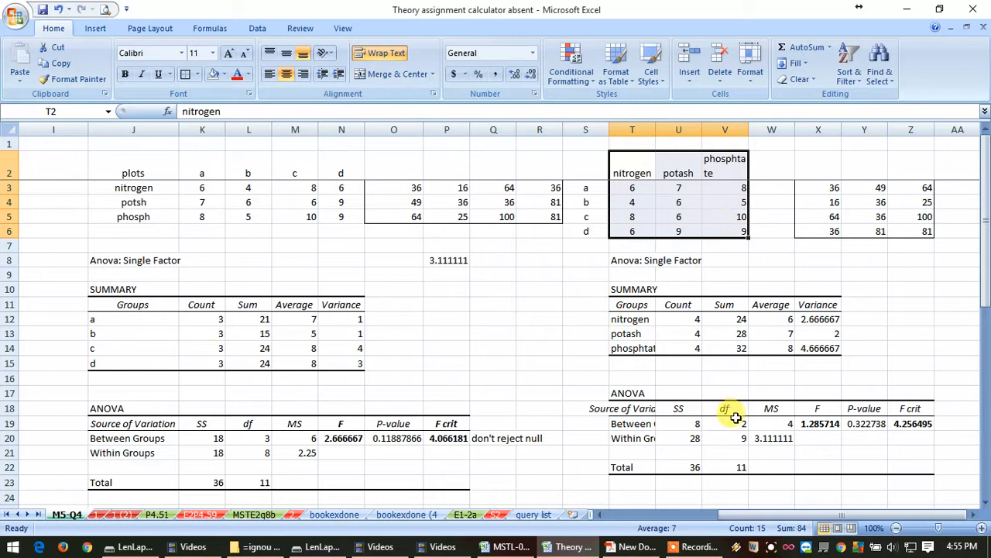
Step: Highlight the first three rows of nitrogen/potash/phosphate values in the second plots dataset
left_click(725, 422)
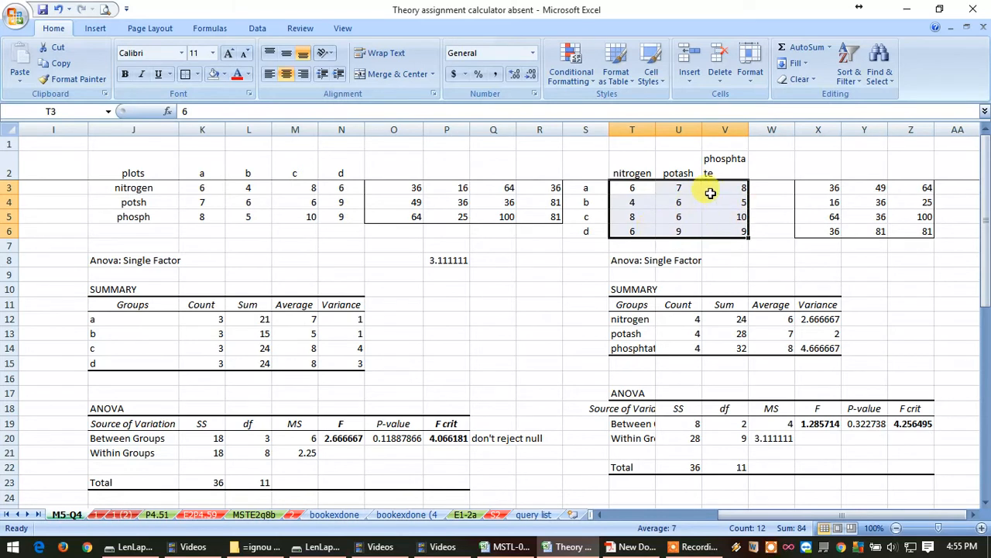
left_click(632, 188)
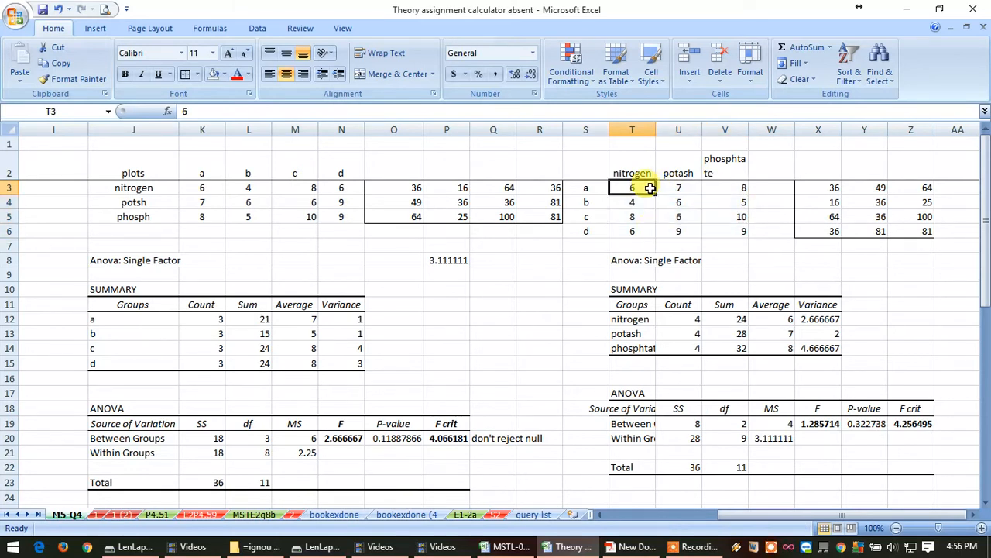
left_click_drag(632, 187, 724, 217)
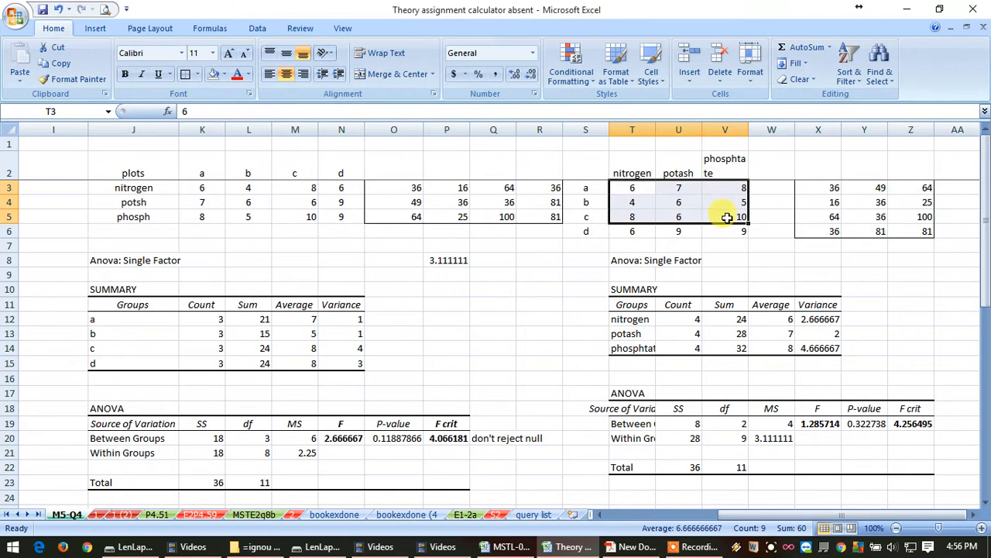
left_click(725, 437)
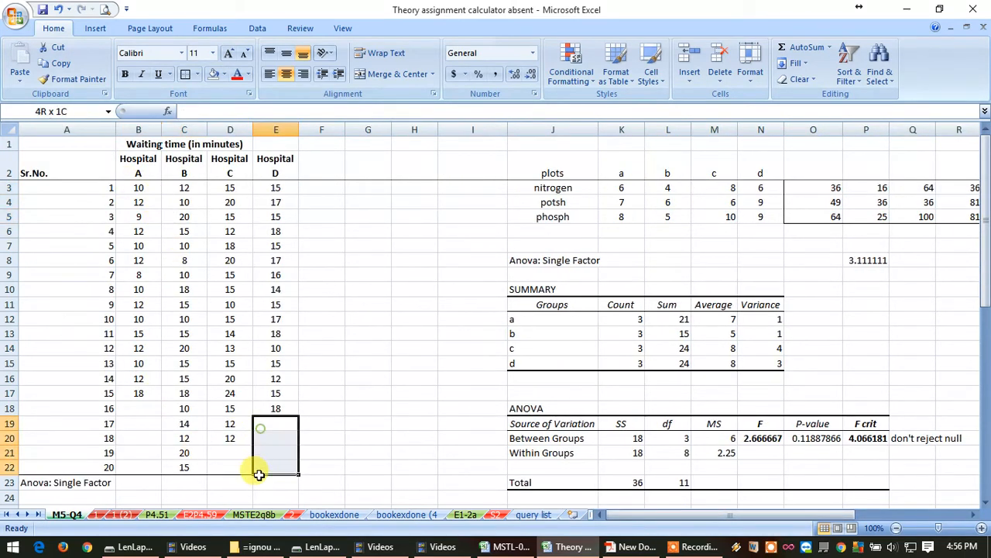
left_click(276, 437)
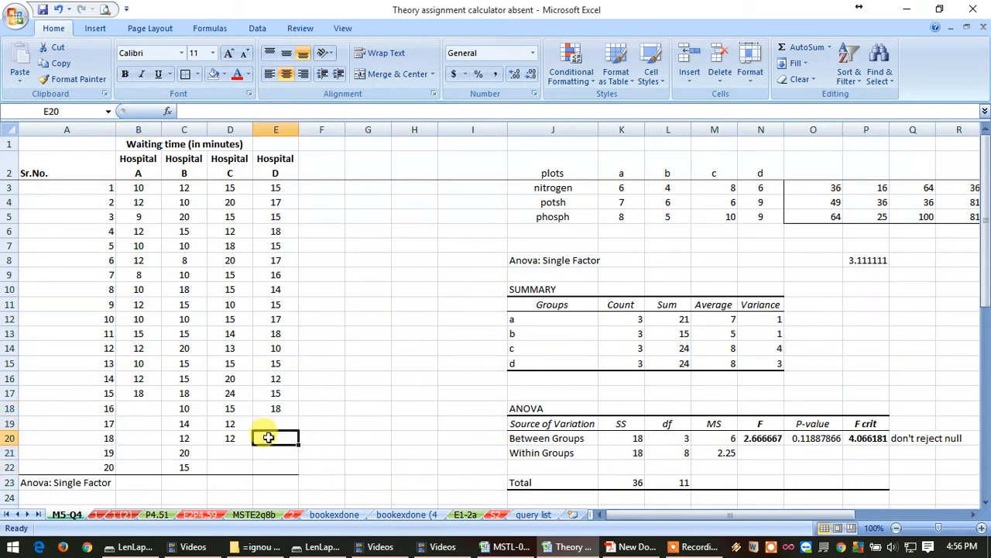
left_click(182, 245)
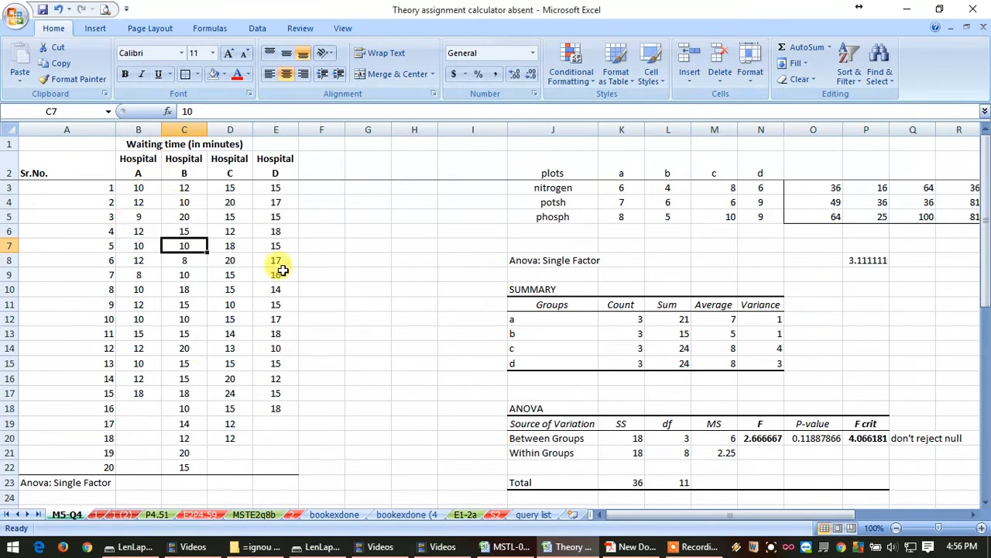
scroll("down", 3)
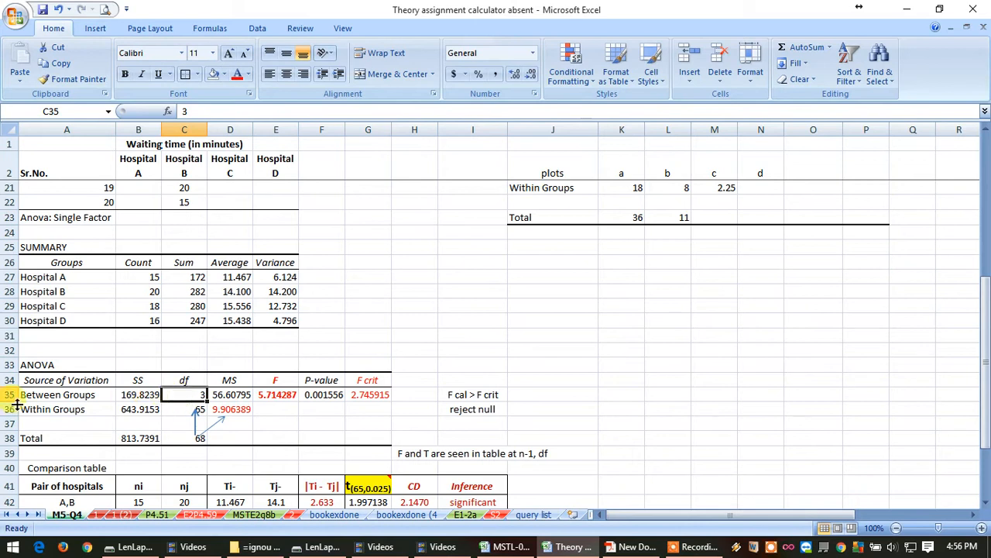
scroll("up", 3)
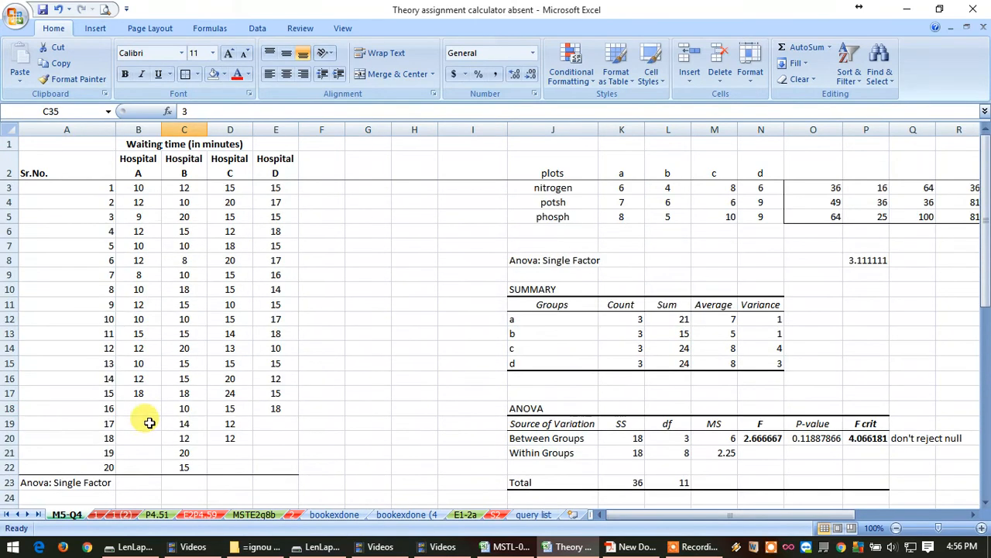
left_click_drag(138, 187, 276, 363)
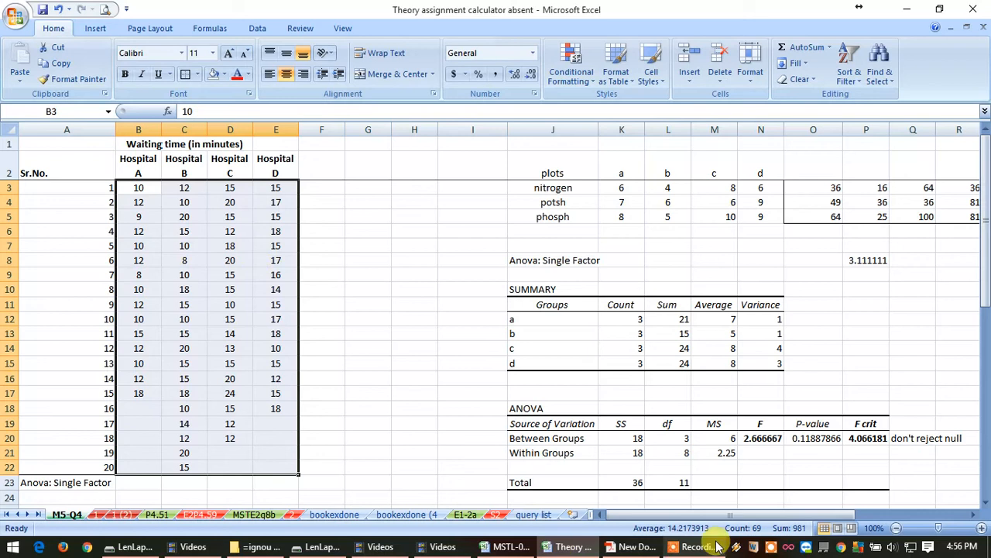
mouse_move(740, 527)
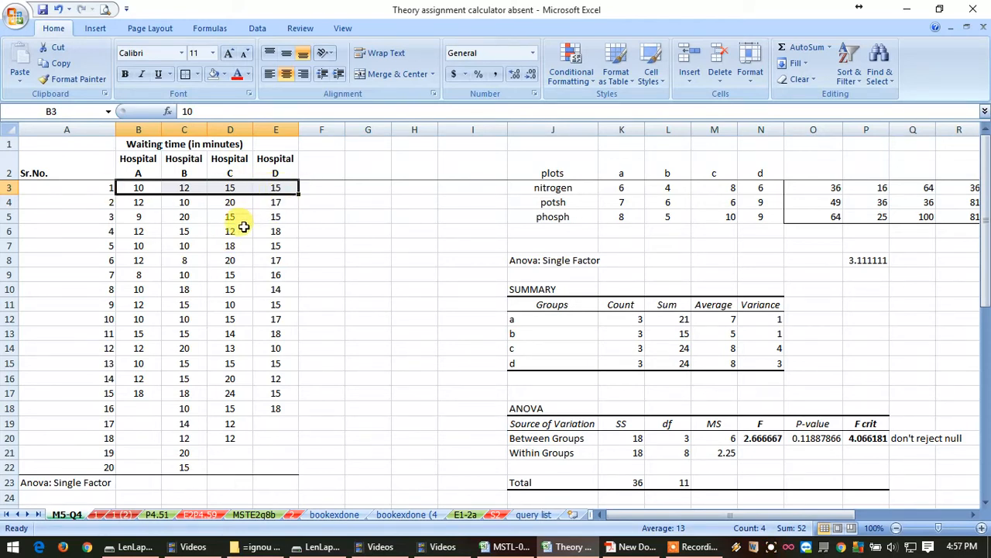
Step: Inspect the hospital ANOVA: F 5.714, between-groups df 3, within-groups df 65, F crit 2.746
scroll("down", 3)
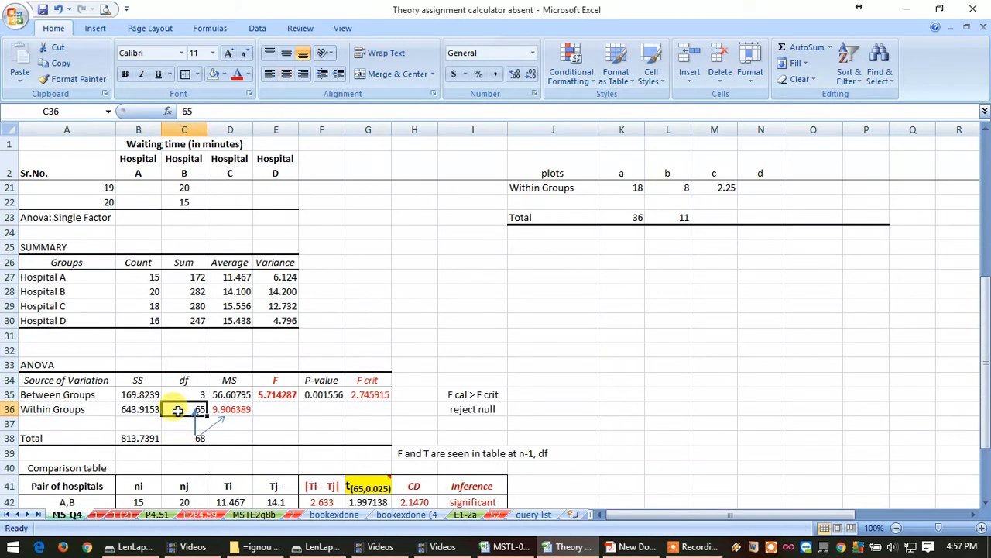
scroll("down", 3)
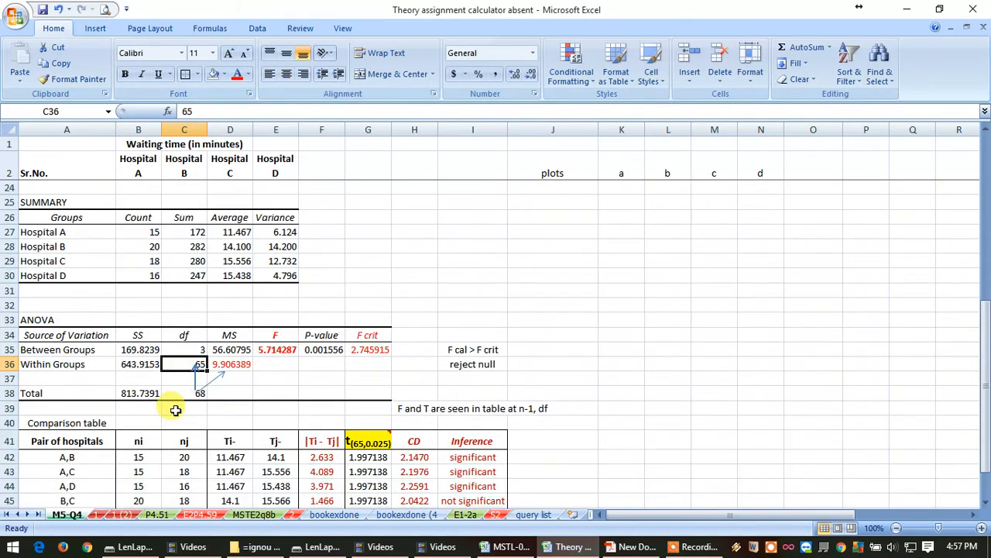
left_click(275, 350)
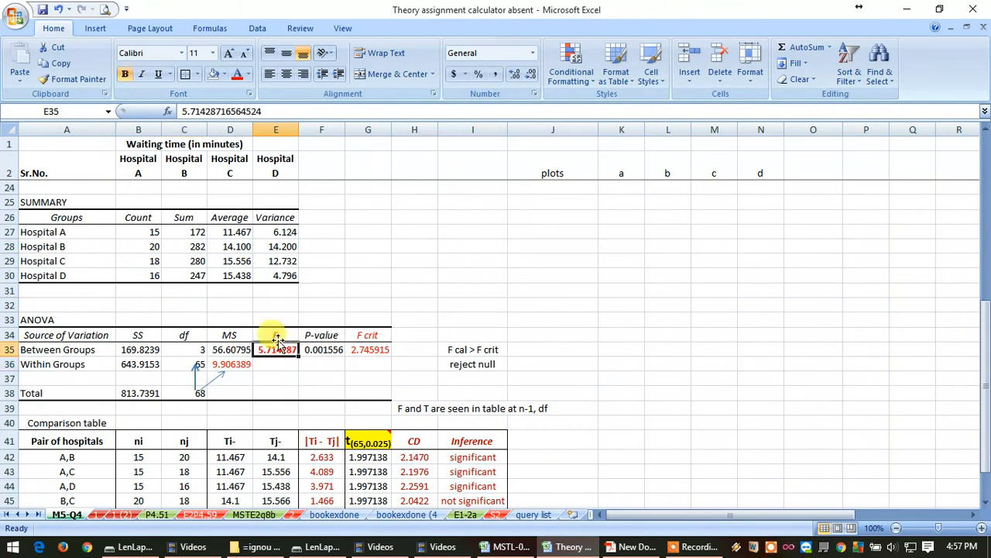
left_click(183, 350)
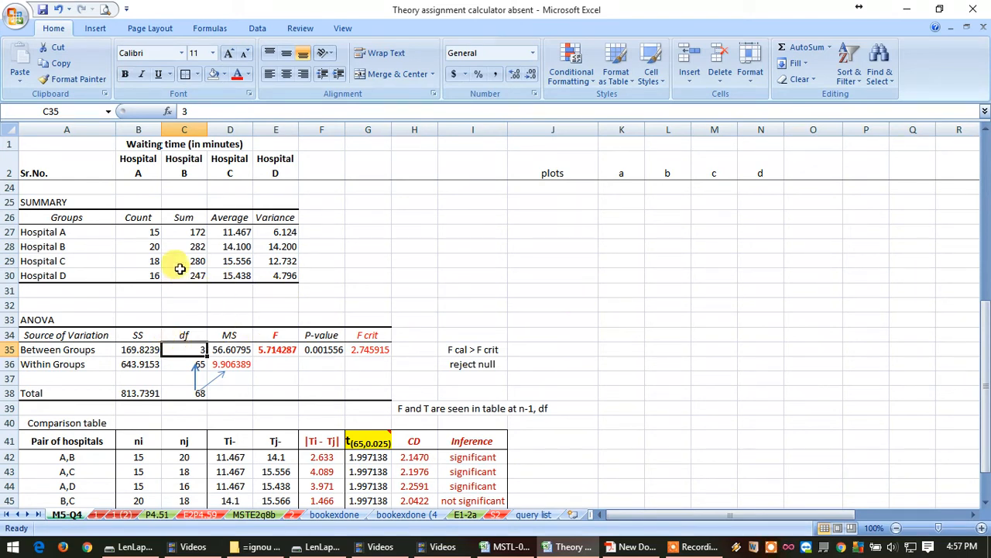
left_click(183, 364)
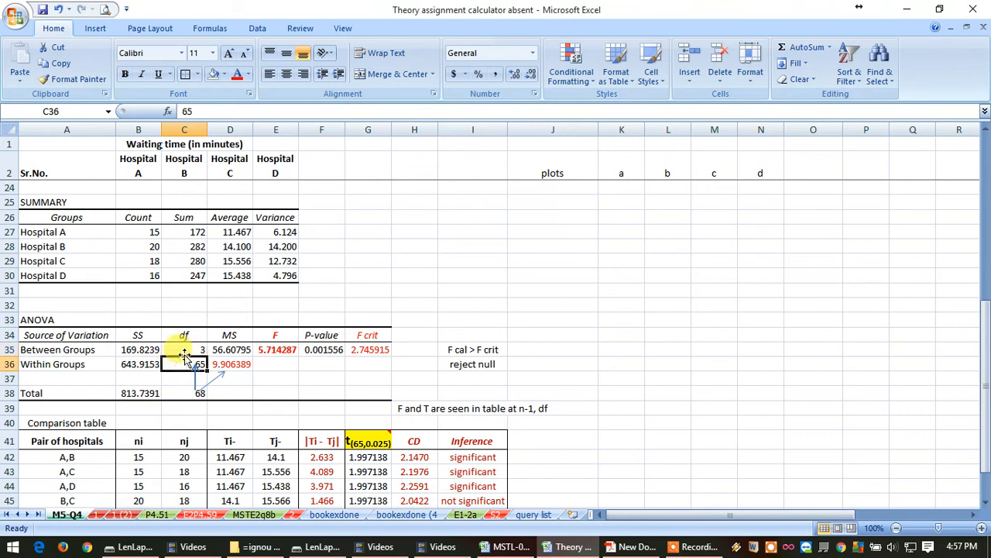
left_click(369, 350)
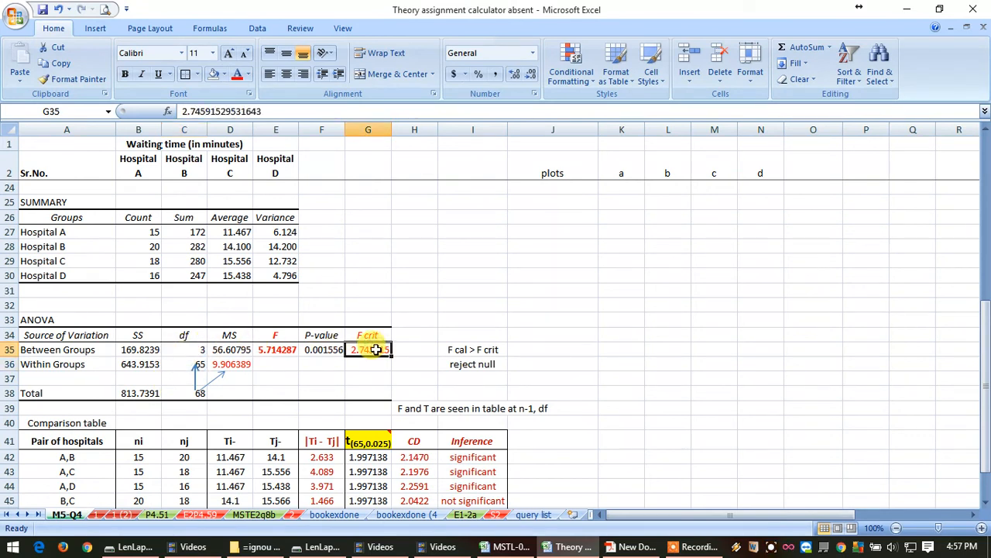
Step: Highlight the Within Groups label above the pairwise hospital comparison table
scroll("down", 3)
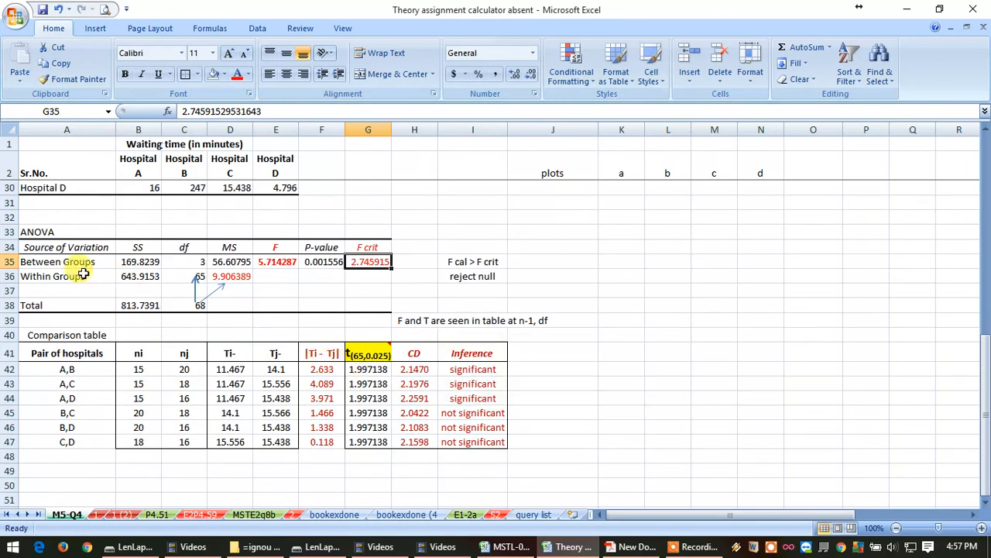
left_click(67, 275)
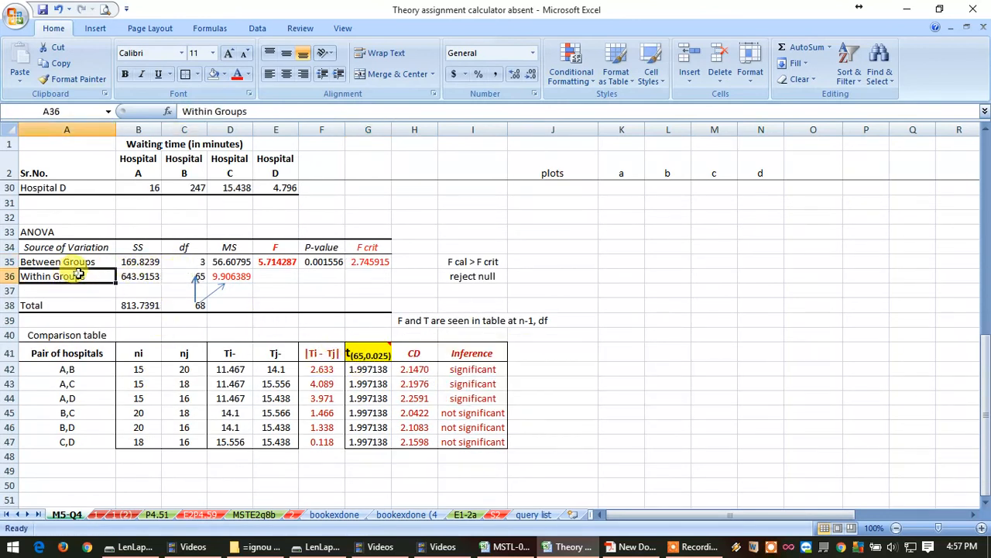